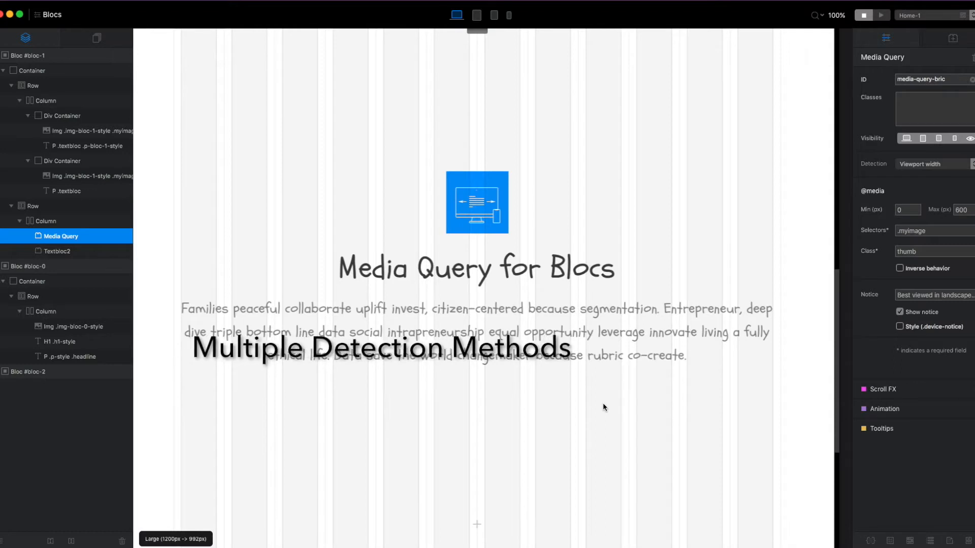
Step: Give the 0–600px headline media query the class blue
{"action": "left_click", "coordinate": [932, 164]}
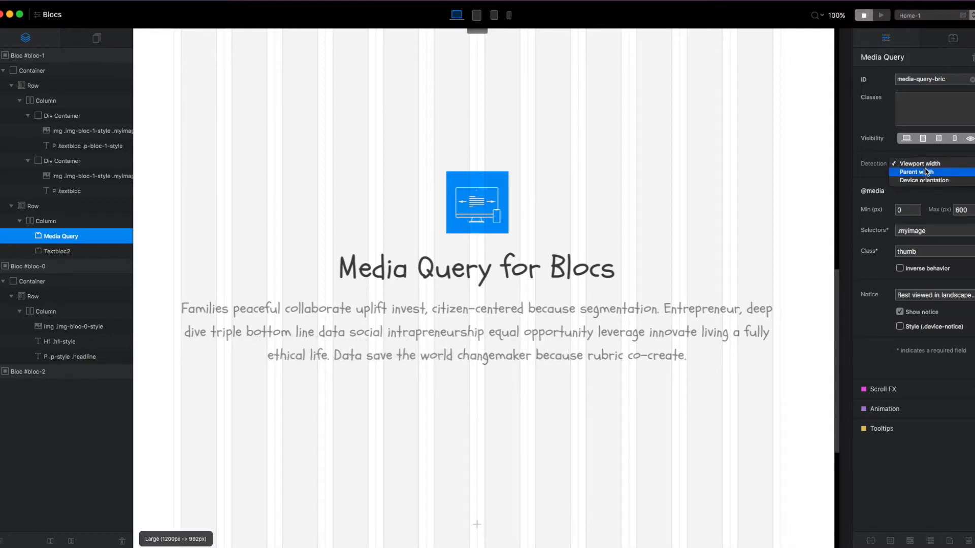
{"action": "mouse_move", "coordinate": [926, 181]}
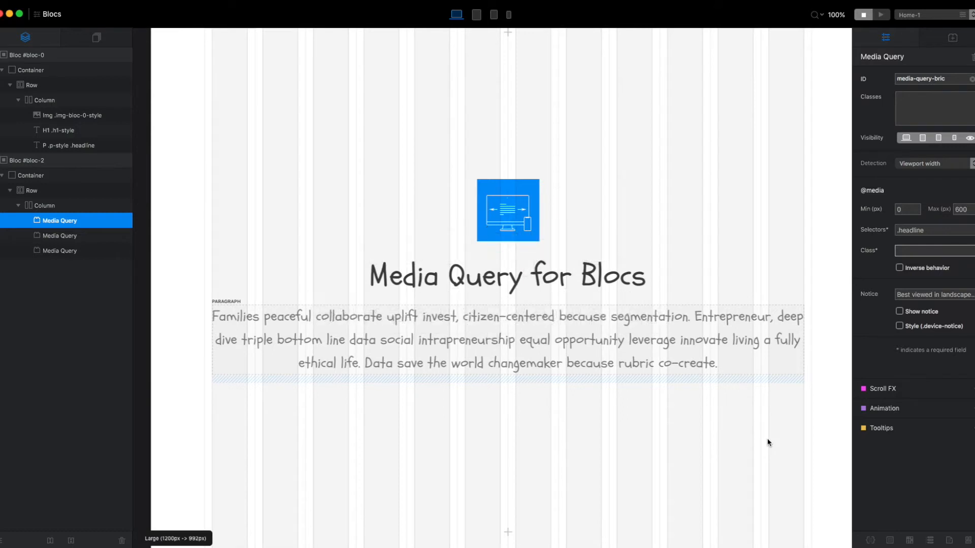
{"action": "scroll", "scroll_direction": "down", "scroll_amount": 3}
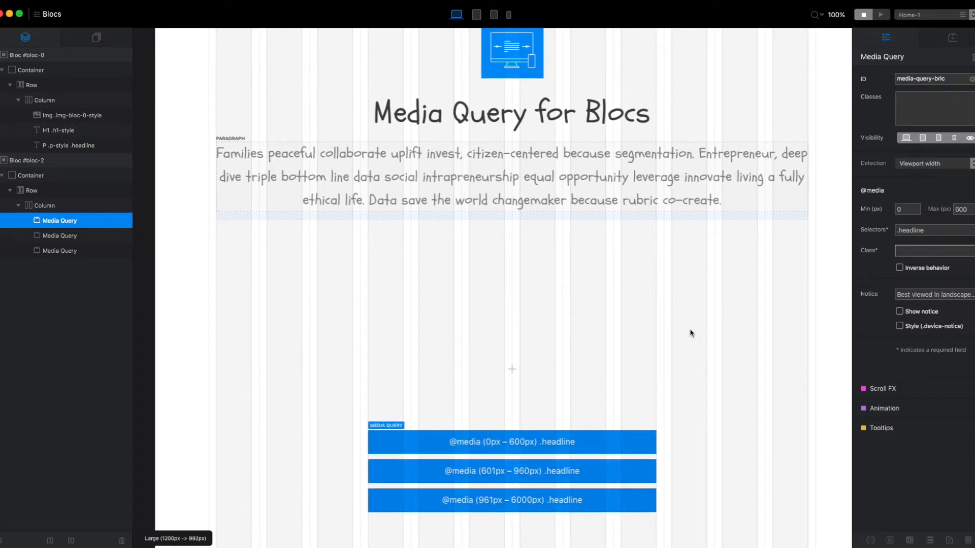
{"action": "mouse_move", "coordinate": [633, 425]}
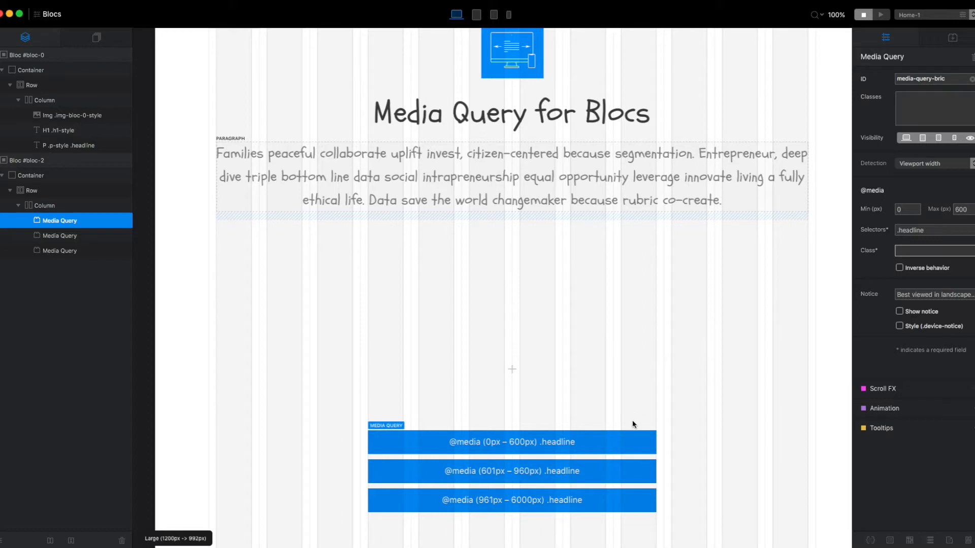
{"action": "left_click", "coordinate": [931, 251]}
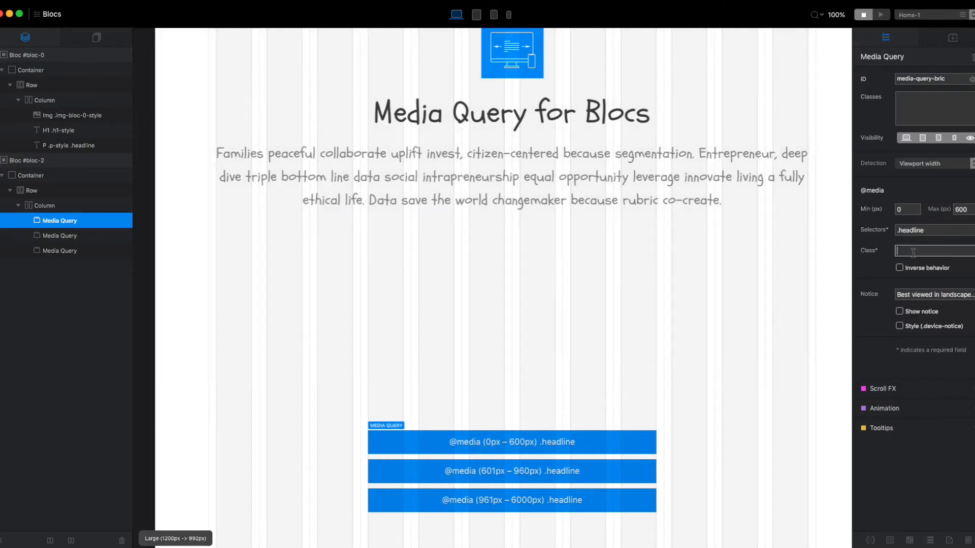
{"action": "type", "text": "blue"}
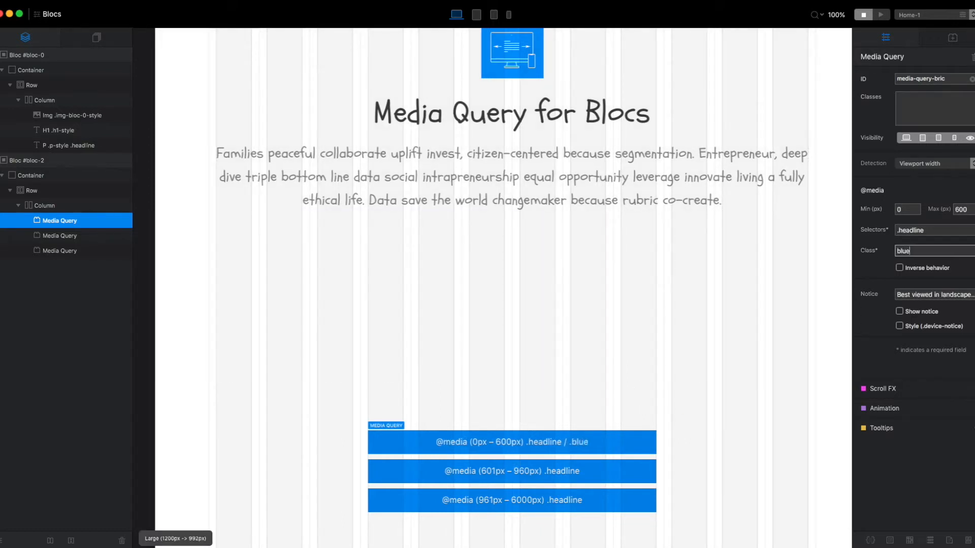
Step: Give the 601–960px query the class red and the 961–6000px query green
{"action": "left_click", "coordinate": [59, 236]}
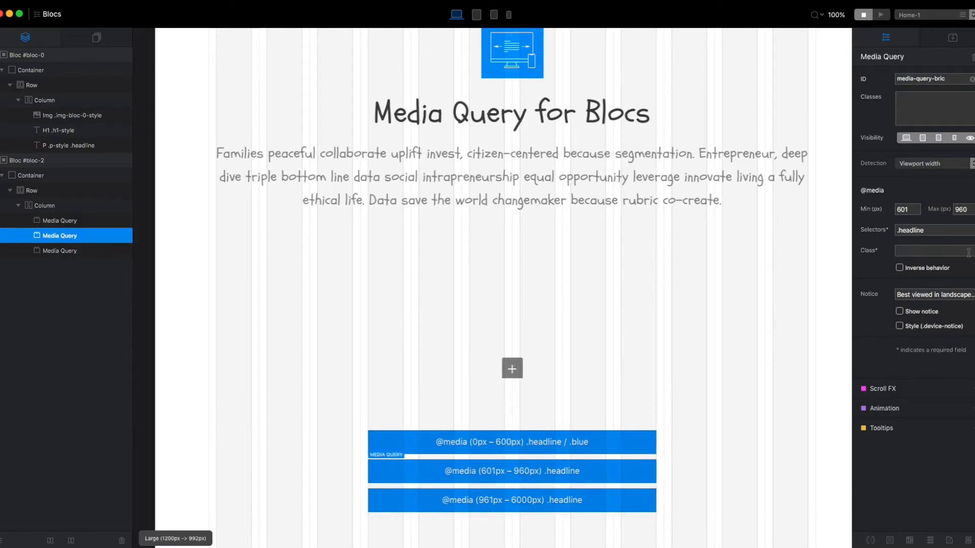
{"action": "type", "text": "red"}
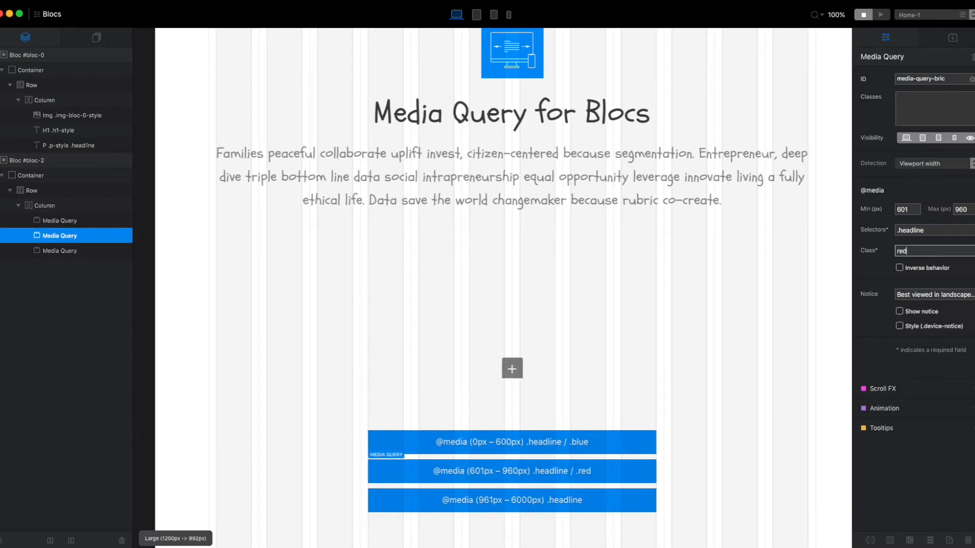
{"action": "left_click", "coordinate": [60, 250]}
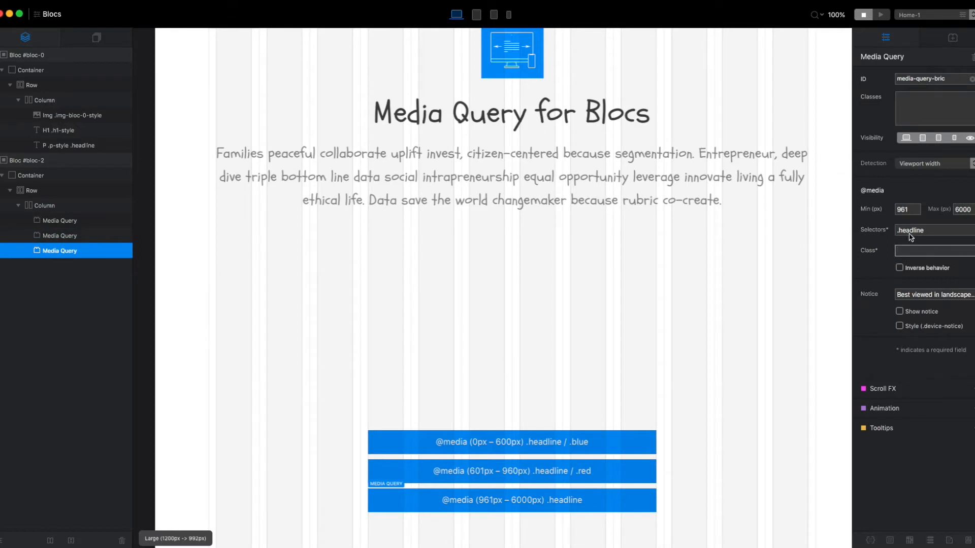
{"action": "type", "text": "g"}
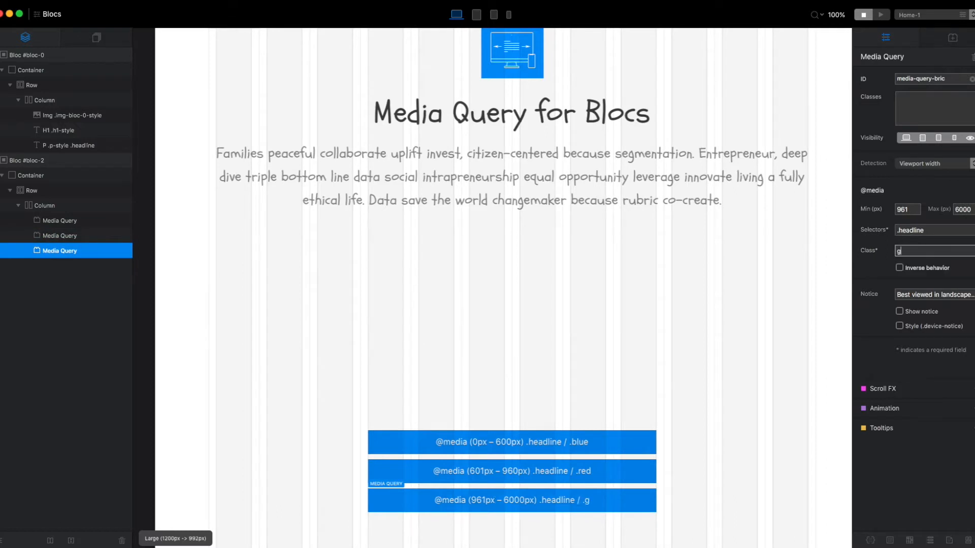
{"action": "type", "text": "reen"}
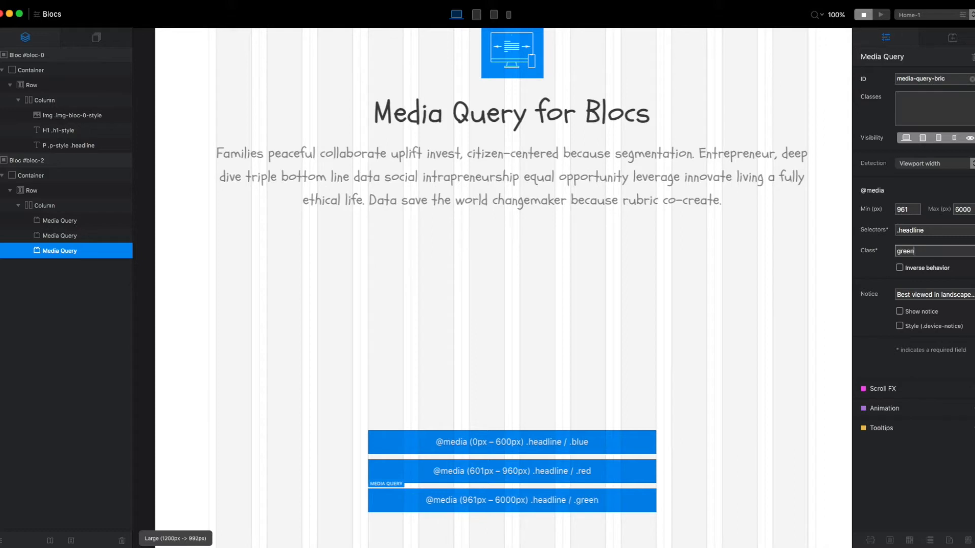
{"action": "mouse_move", "coordinate": [931, 240]}
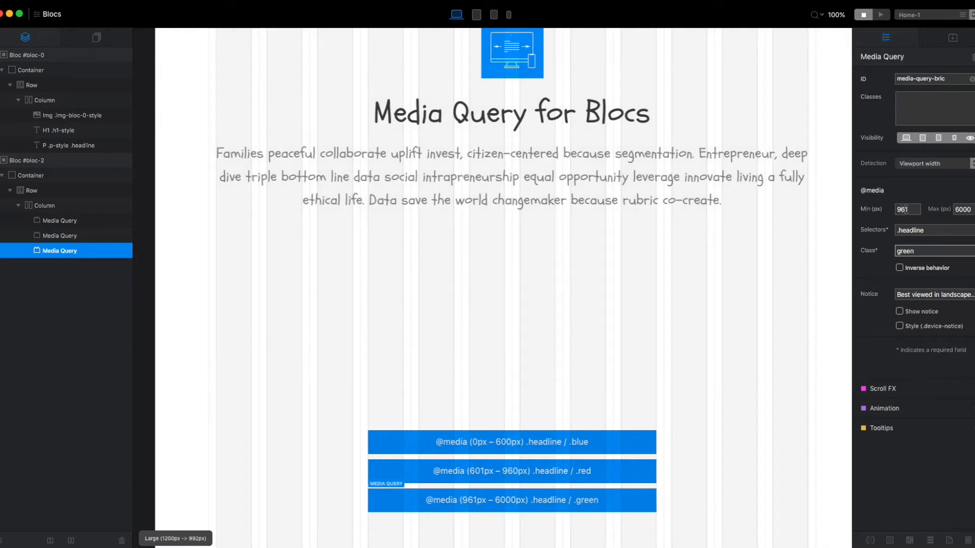
{"action": "left_click", "coordinate": [59, 221]}
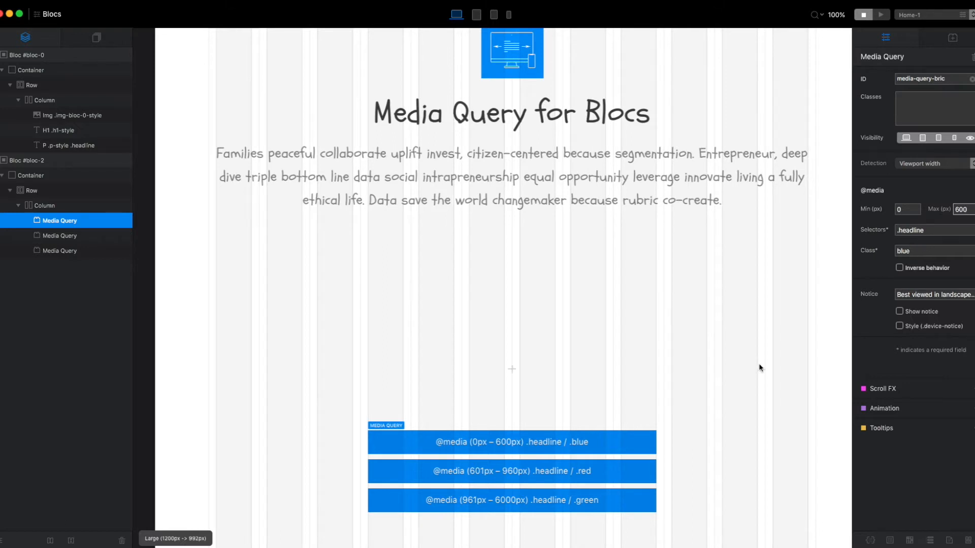
{"action": "left_click", "coordinate": [59, 235]}
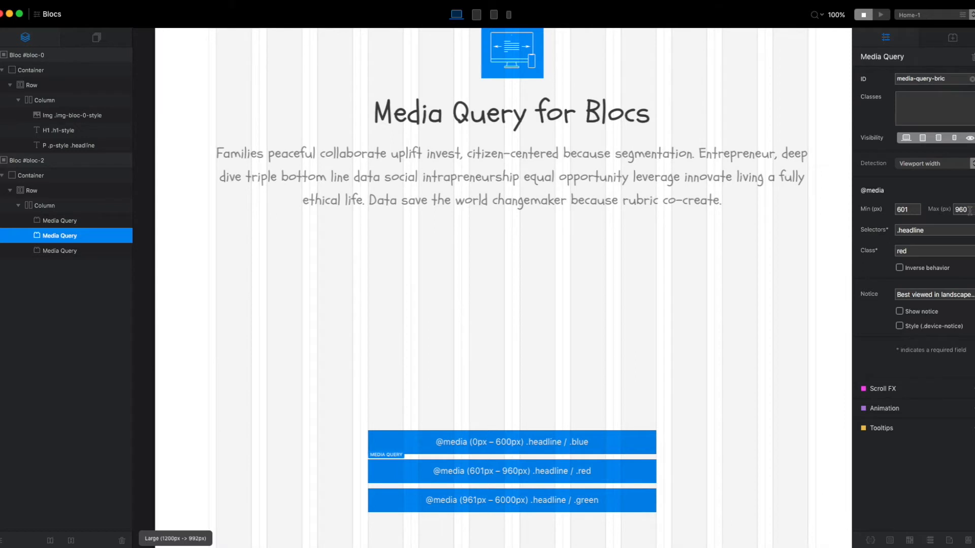
{"action": "mouse_move", "coordinate": [559, 507]}
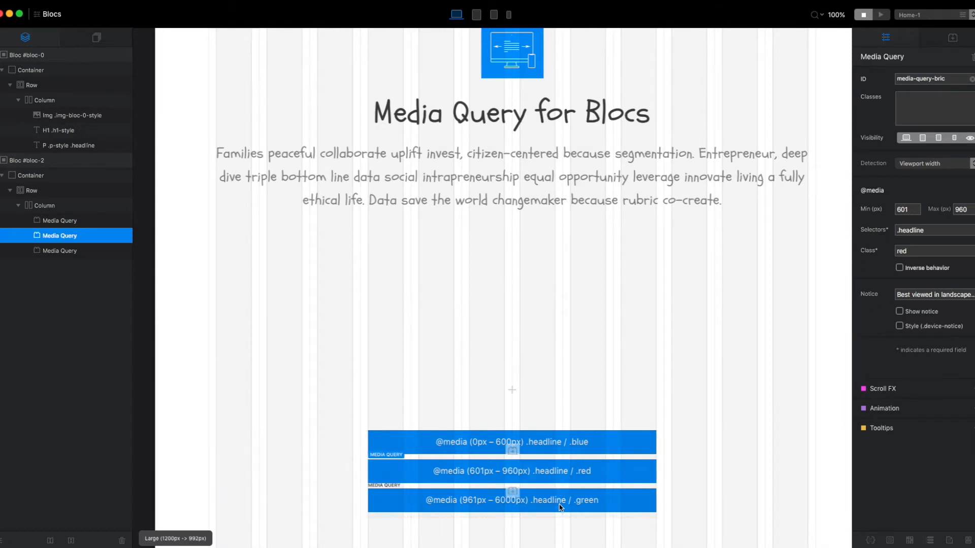
{"action": "left_click", "coordinate": [59, 251]}
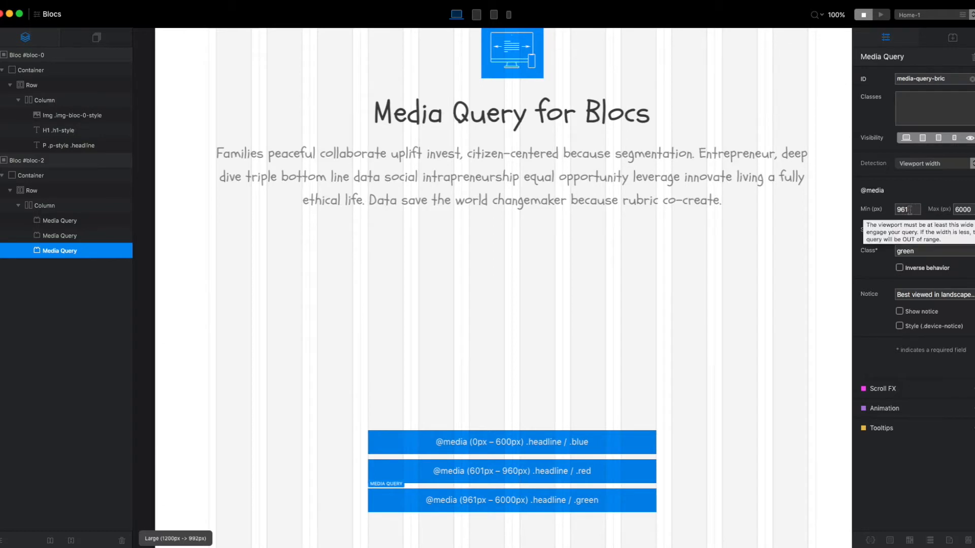
{"action": "left_click", "coordinate": [931, 251]}
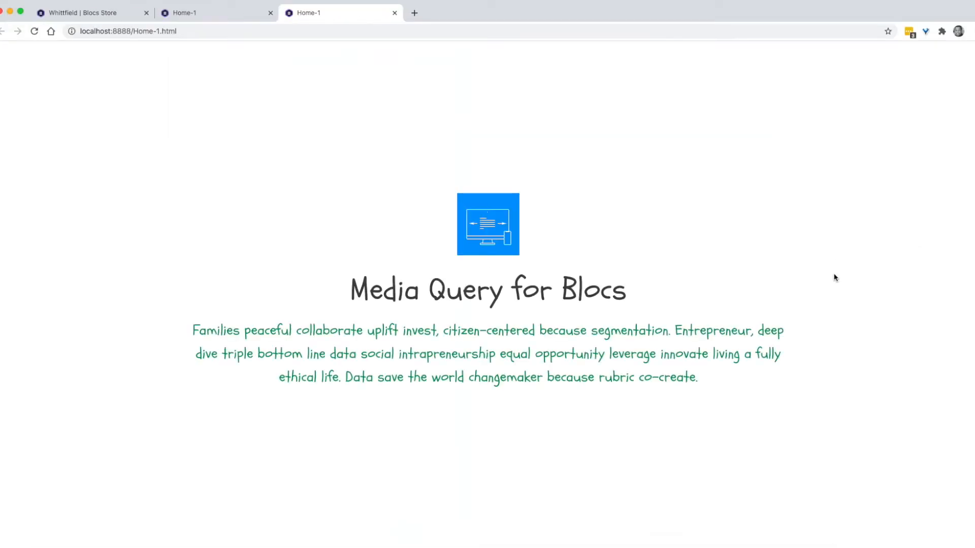
Step: Reload the previewed page to see the headline paragraph in green at wide width
{"action": "key", "text": "F12"}
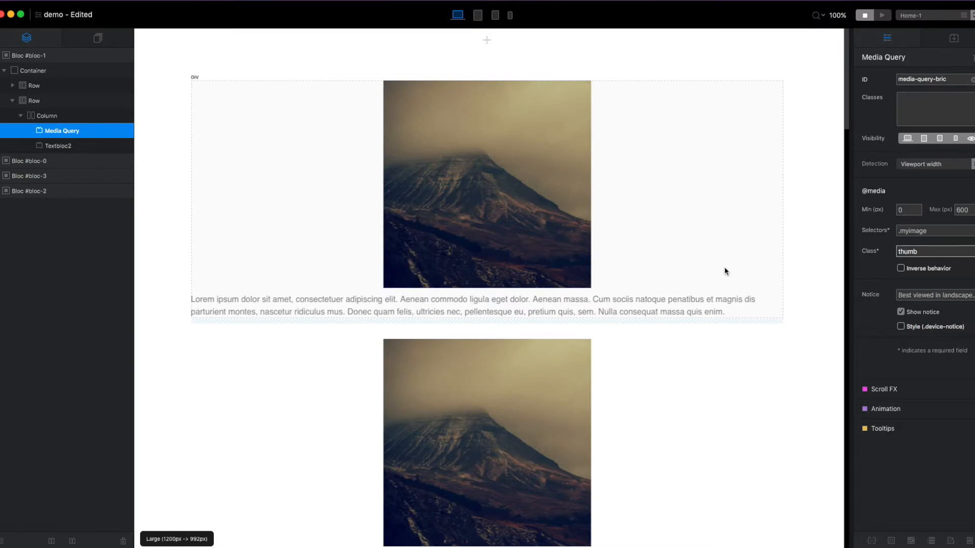
Step: Switch on Inverse behavior for the 0–600px .myimage thumb media query
{"action": "left_click", "coordinate": [932, 251]}
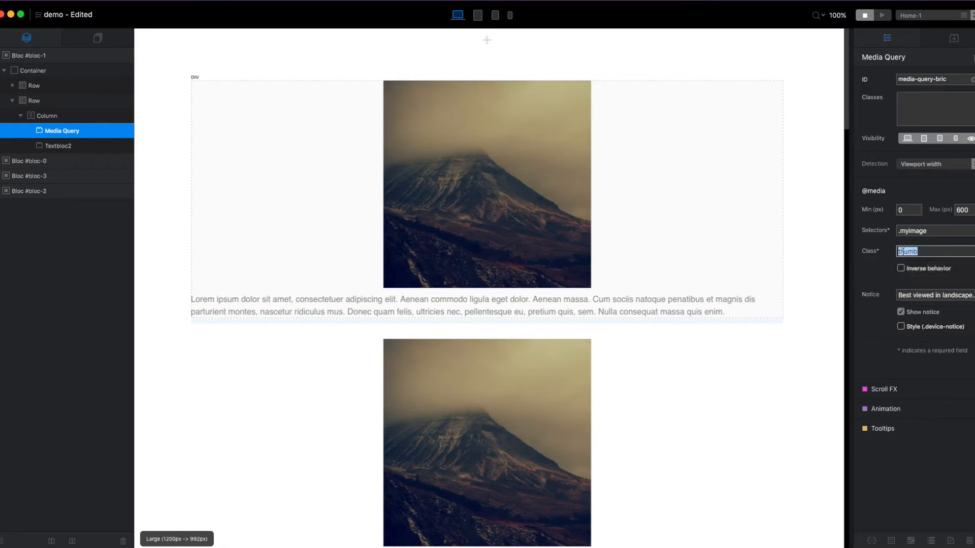
{"action": "left_click", "coordinate": [900, 268]}
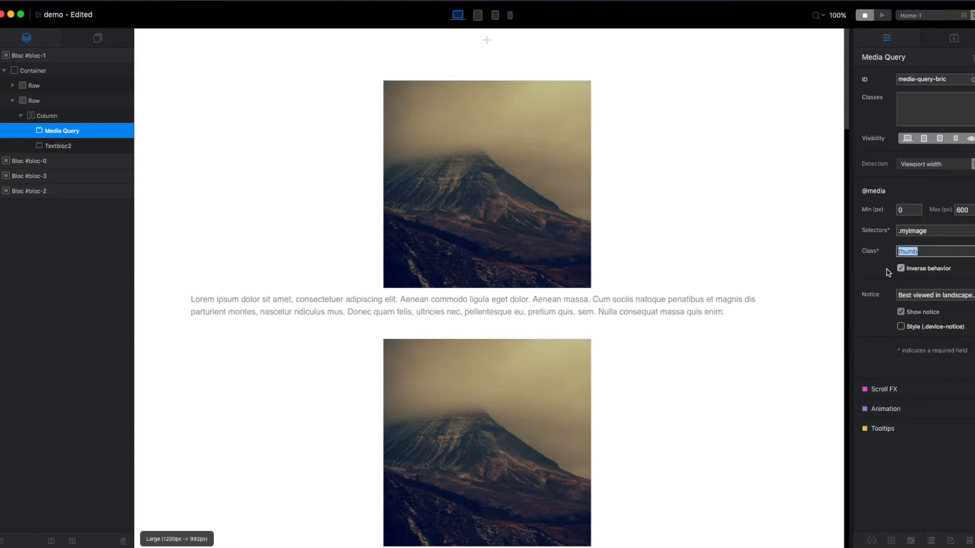
{"action": "left_click", "coordinate": [486, 185]}
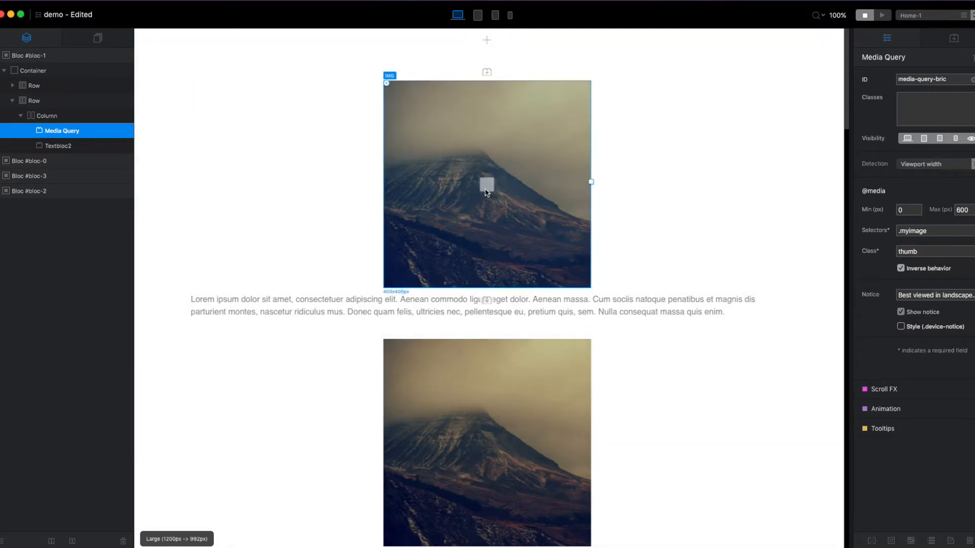
{"action": "left_click", "coordinate": [487, 183]}
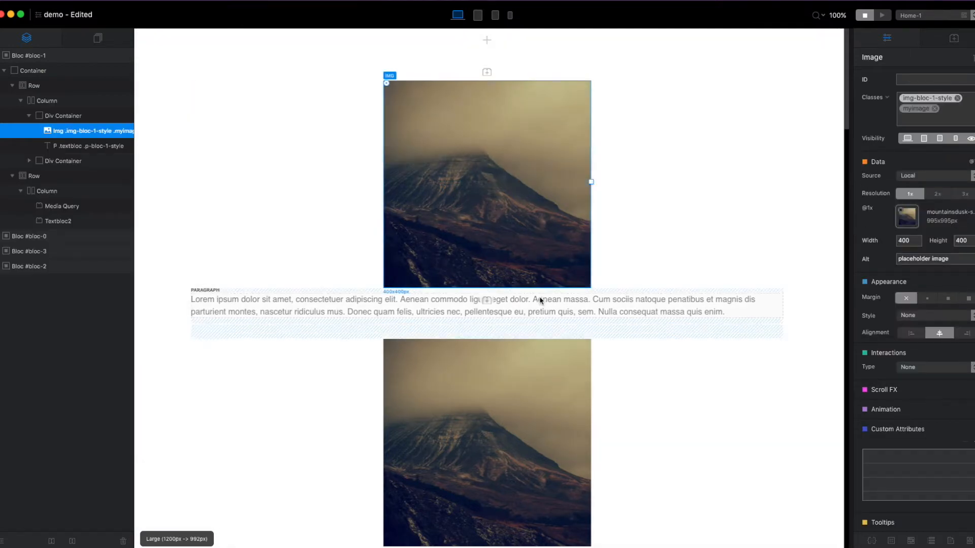
{"action": "scroll", "scroll_direction": "down", "scroll_amount": 3}
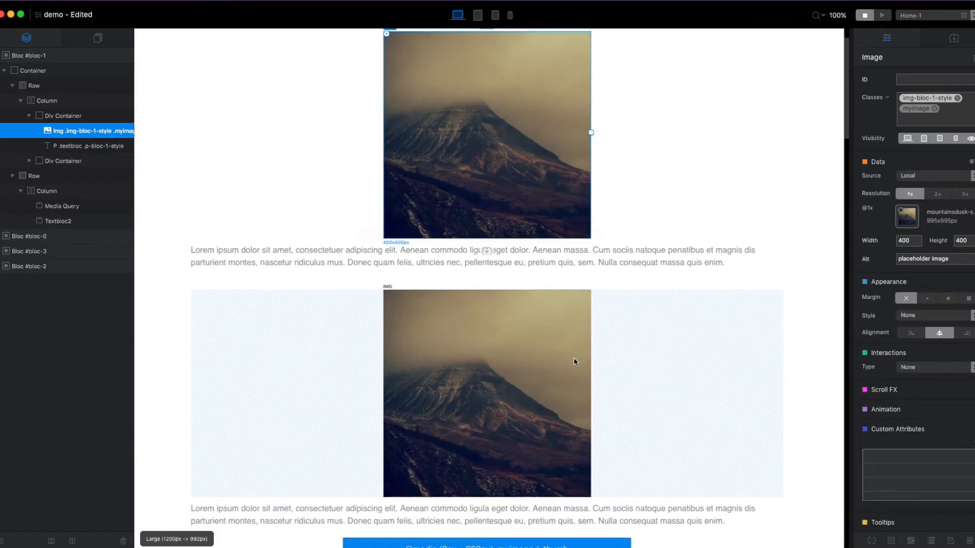
{"action": "scroll", "scroll_direction": "down", "scroll_amount": 3}
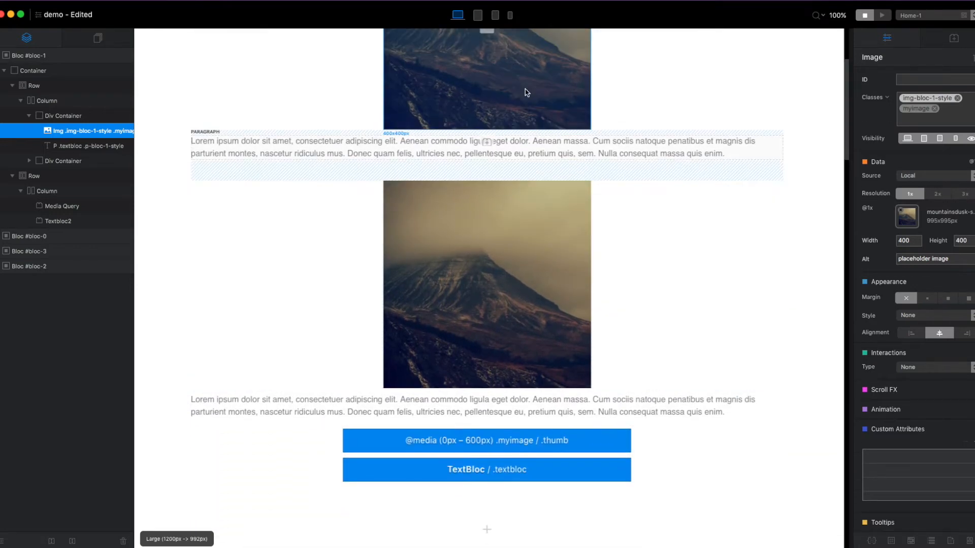
{"action": "scroll", "scroll_direction": "down", "scroll_amount": 3}
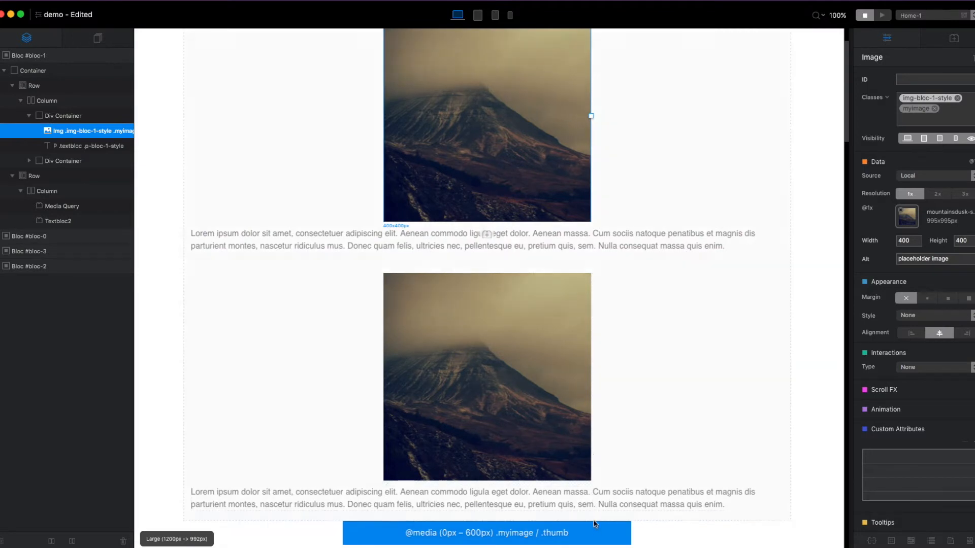
{"action": "left_click", "coordinate": [62, 206]}
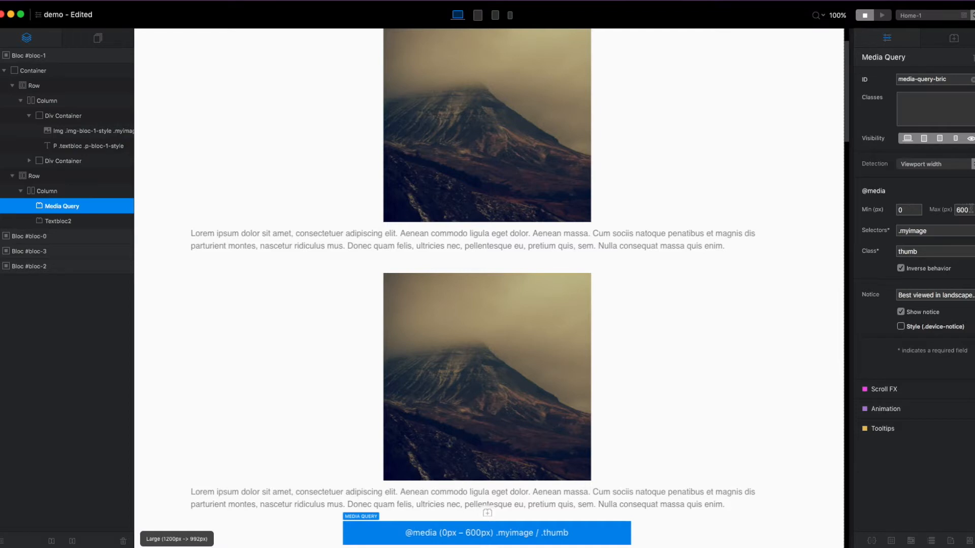
{"action": "triple_click", "coordinate": [961, 210]}
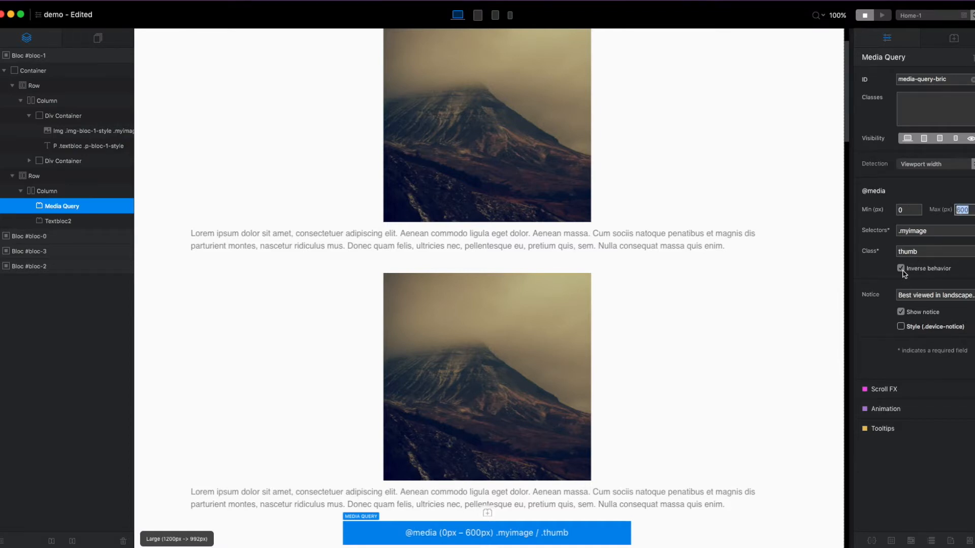
{"action": "left_click", "coordinate": [900, 268]}
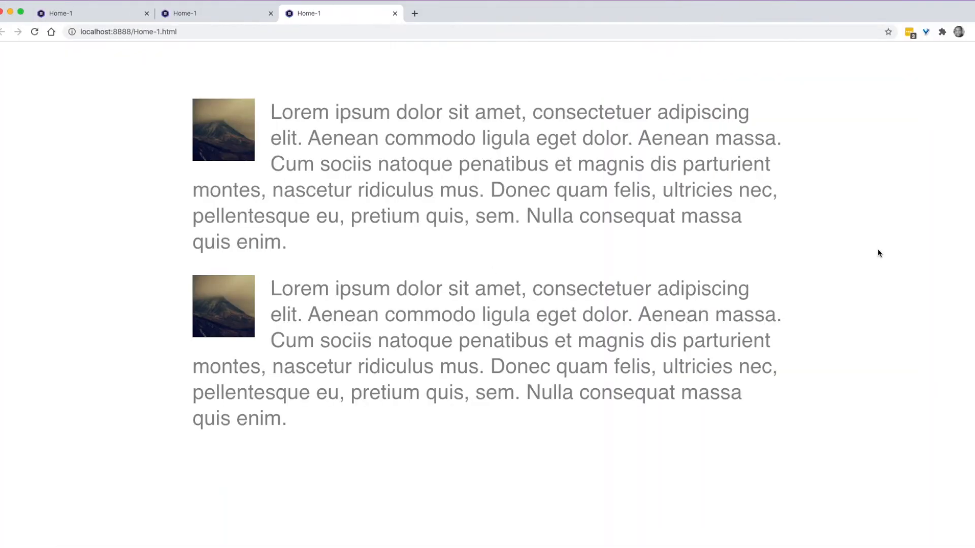
{"action": "mouse_move", "coordinate": [862, 253]}
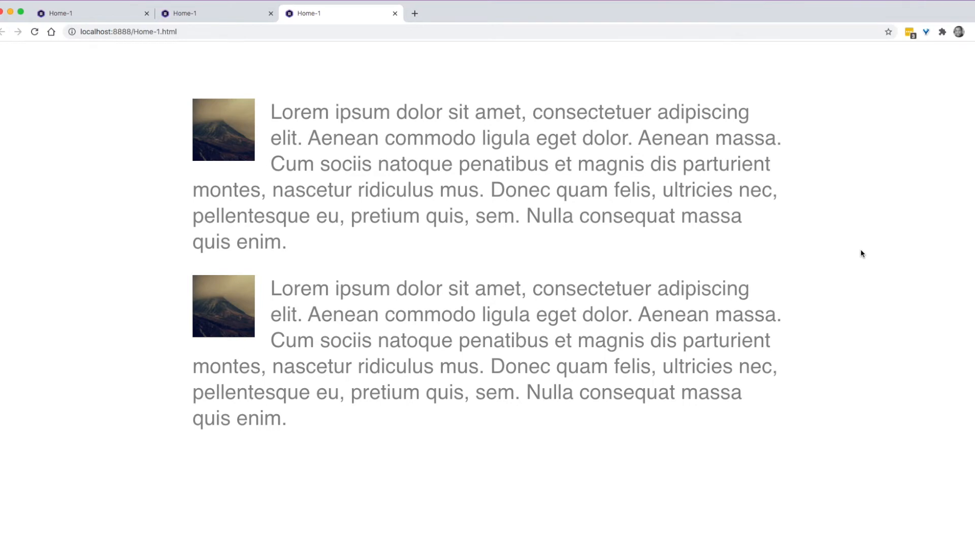
Step: Reload the preview and narrow the viewport to about 378px wide
{"action": "key", "text": "f12"}
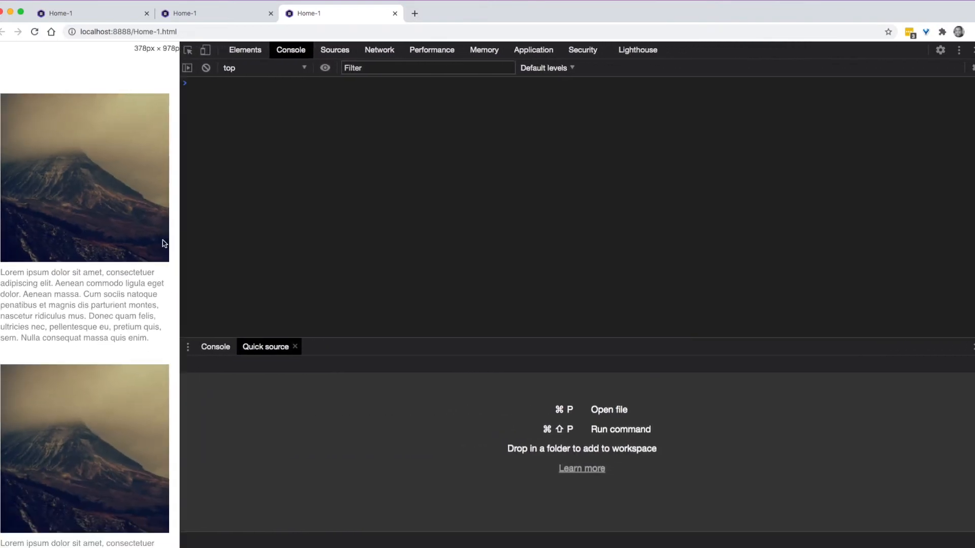
{"action": "left_click_drag", "start_coordinate": [176, 241], "coordinate": [106, 241]}
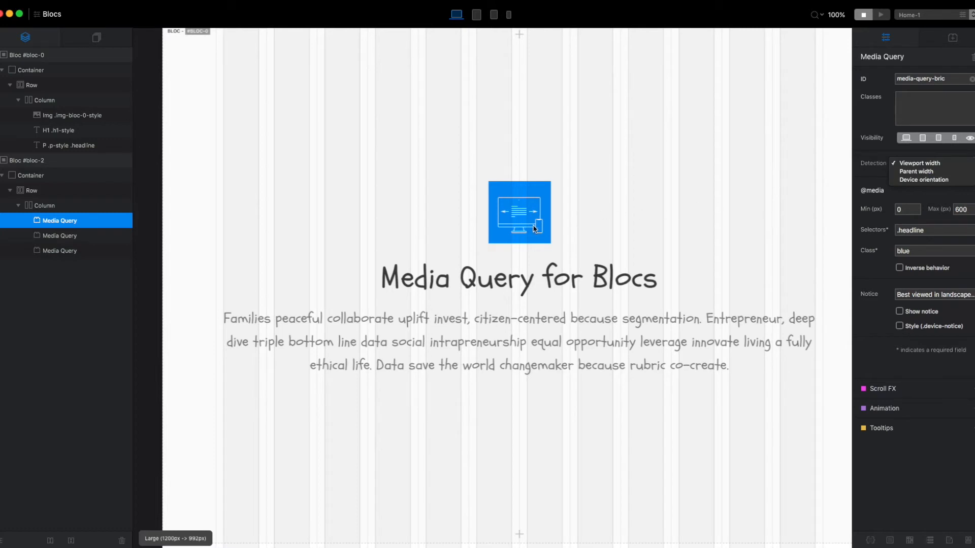
{"action": "mouse_move", "coordinate": [551, 214]}
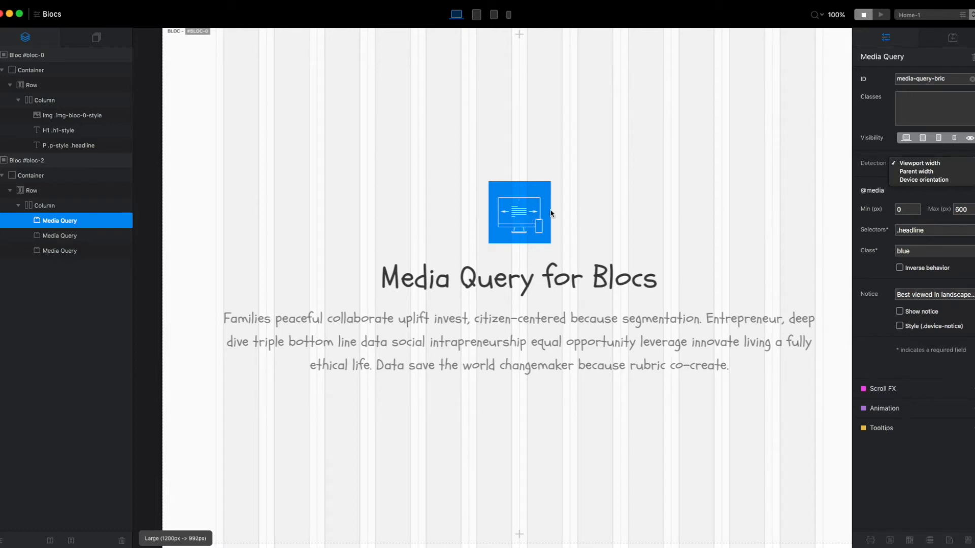
{"action": "mouse_move", "coordinate": [577, 216]}
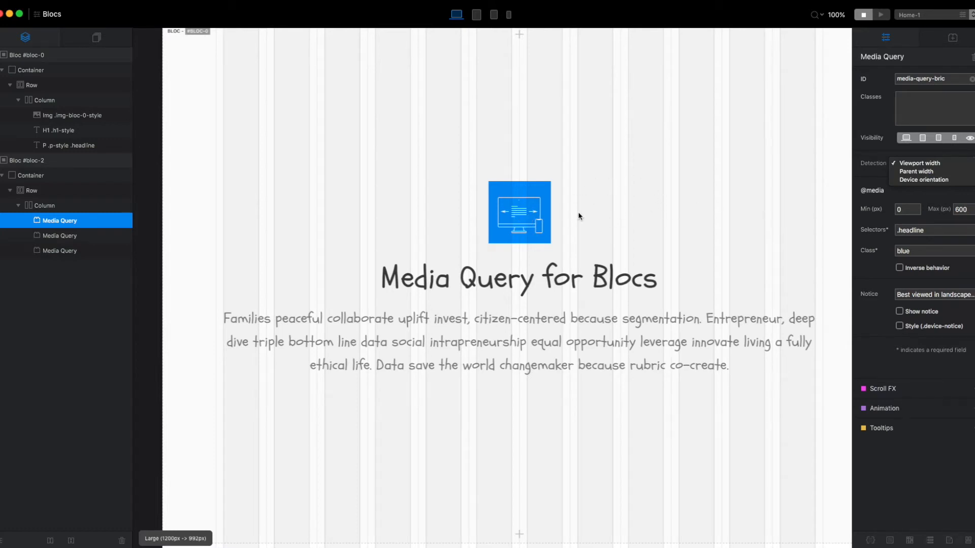
{"action": "mouse_move", "coordinate": [535, 225]}
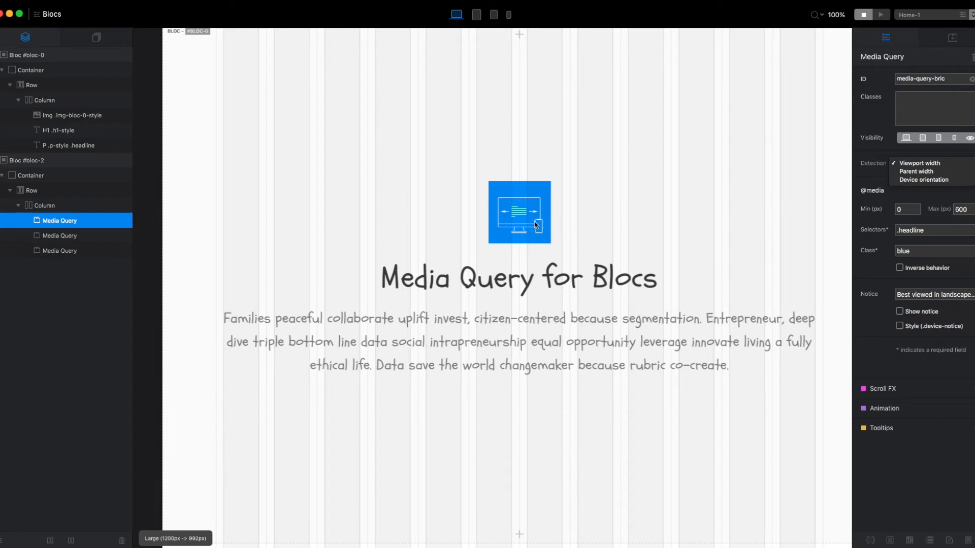
{"action": "mouse_move", "coordinate": [527, 215]}
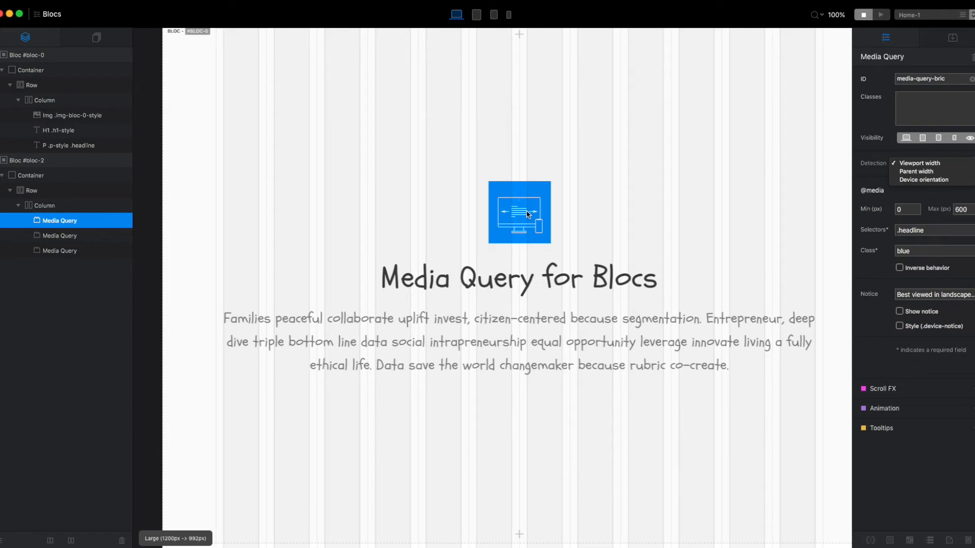
{"action": "mouse_move", "coordinate": [917, 172]}
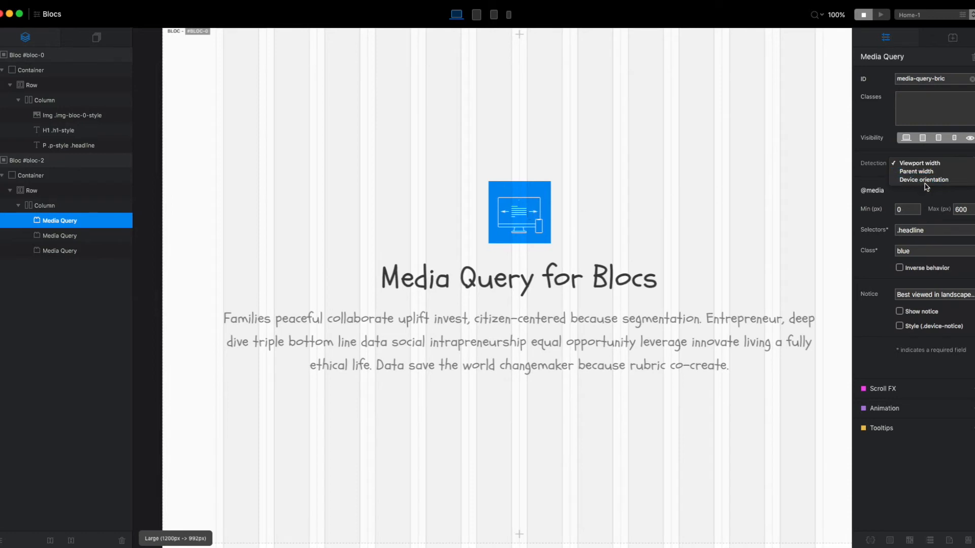
{"action": "mouse_move", "coordinate": [873, 182]}
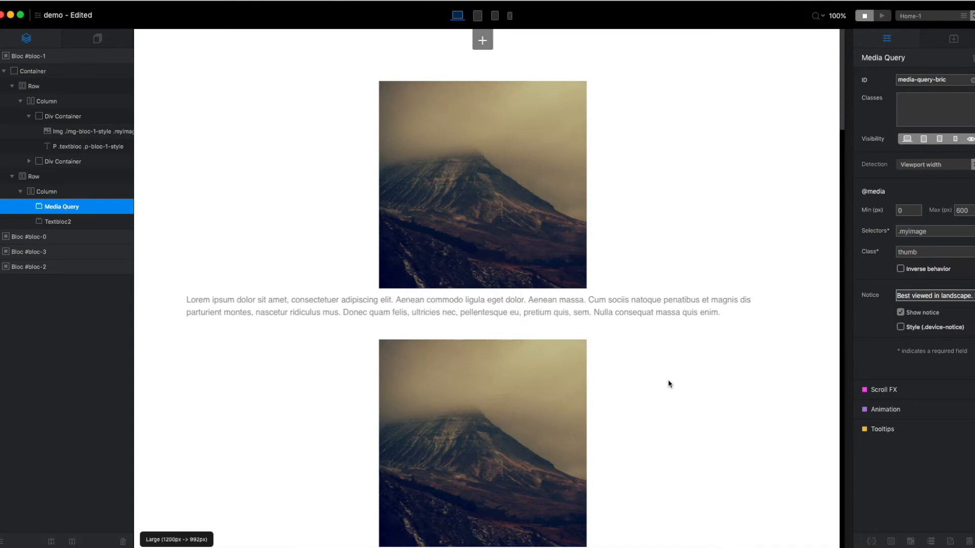
{"action": "mouse_move", "coordinate": [763, 364]}
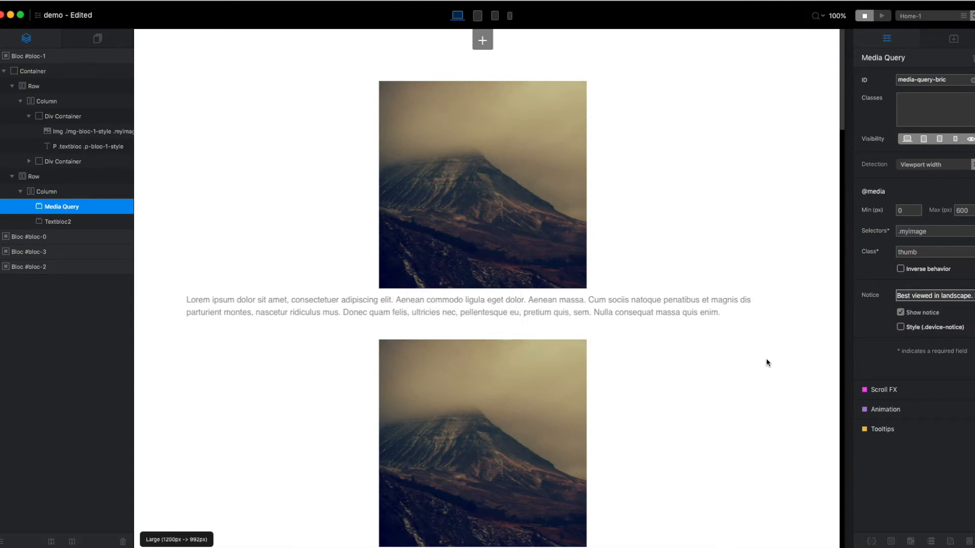
{"action": "mouse_move", "coordinate": [884, 316]}
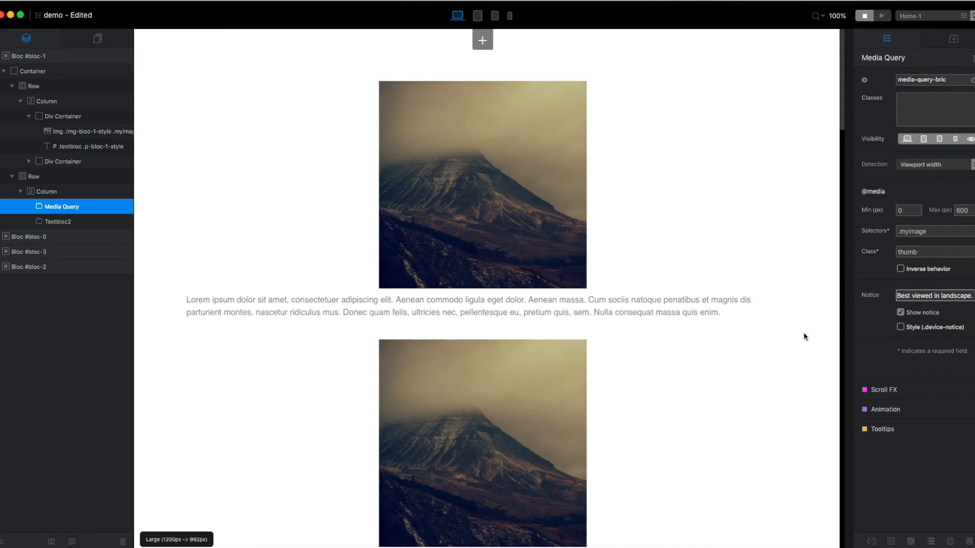
{"action": "mouse_move", "coordinate": [722, 177]}
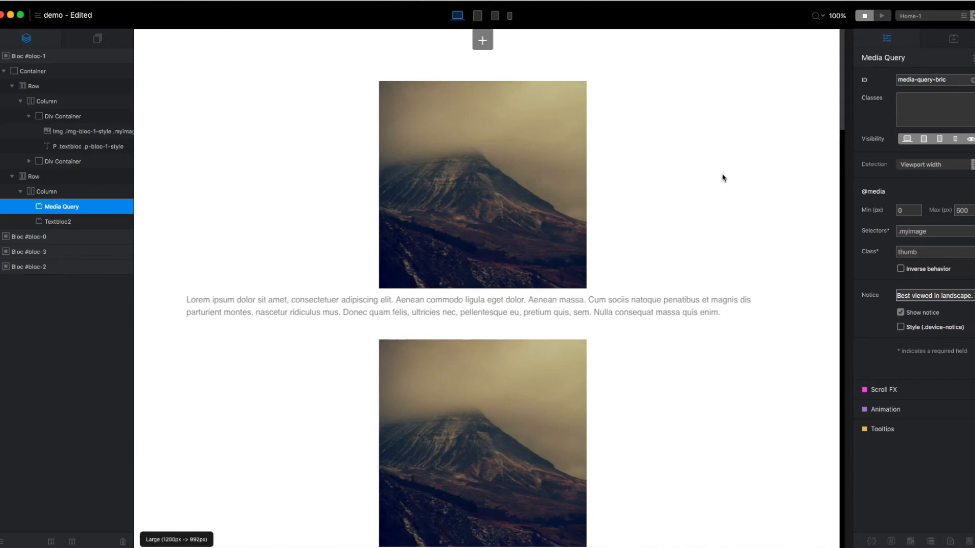
{"action": "mouse_move", "coordinate": [870, 308]}
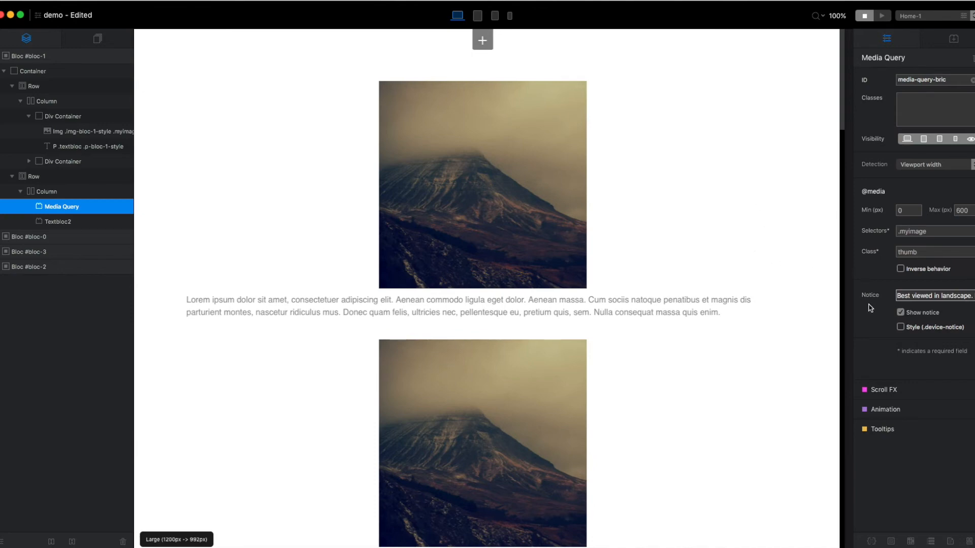
{"action": "mouse_move", "coordinate": [685, 159]}
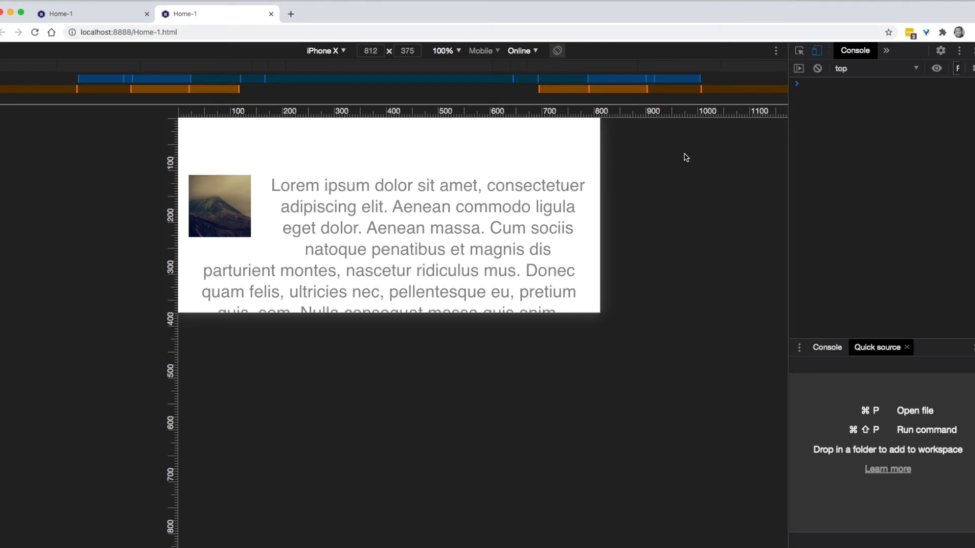
{"action": "mouse_move", "coordinate": [676, 160]}
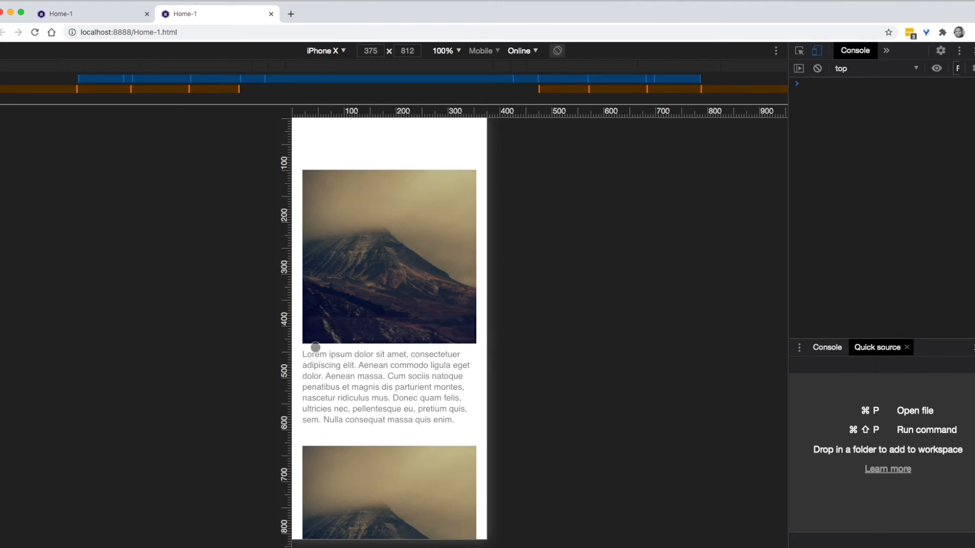
{"action": "mouse_move", "coordinate": [533, 71]}
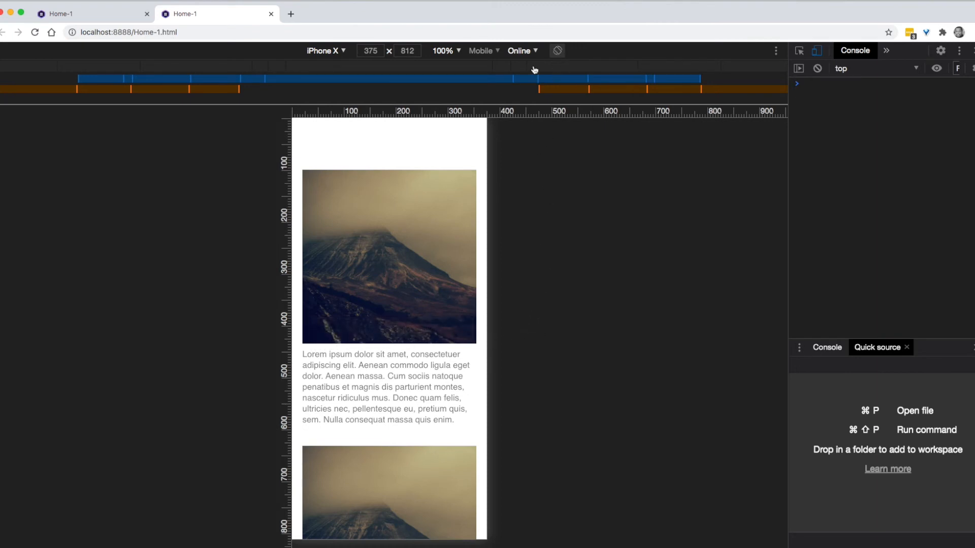
Step: Rotate the simulated iPhone X and scroll to check thumbnails, full images and rotate notice
{"action": "left_click", "coordinate": [557, 51]}
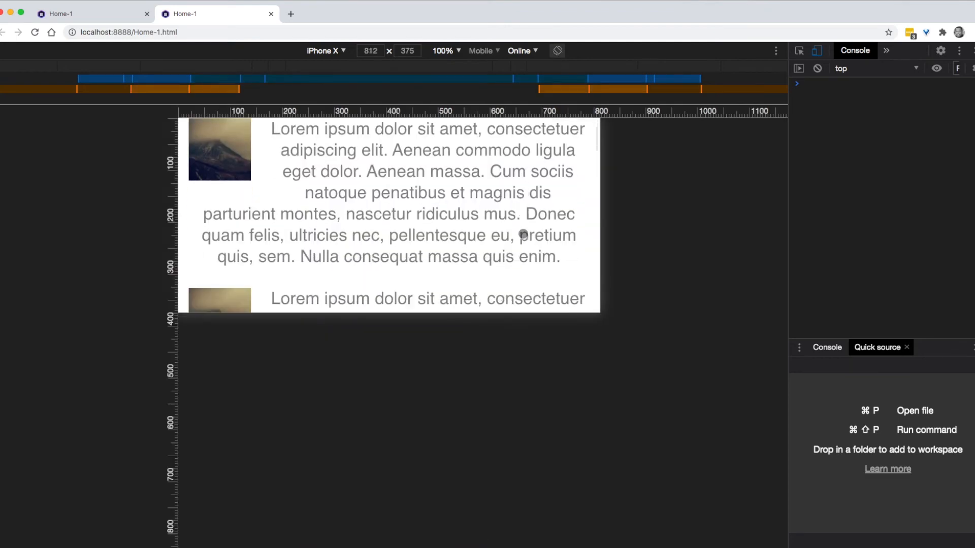
{"action": "scroll", "scroll_direction": "down", "scroll_amount": 3}
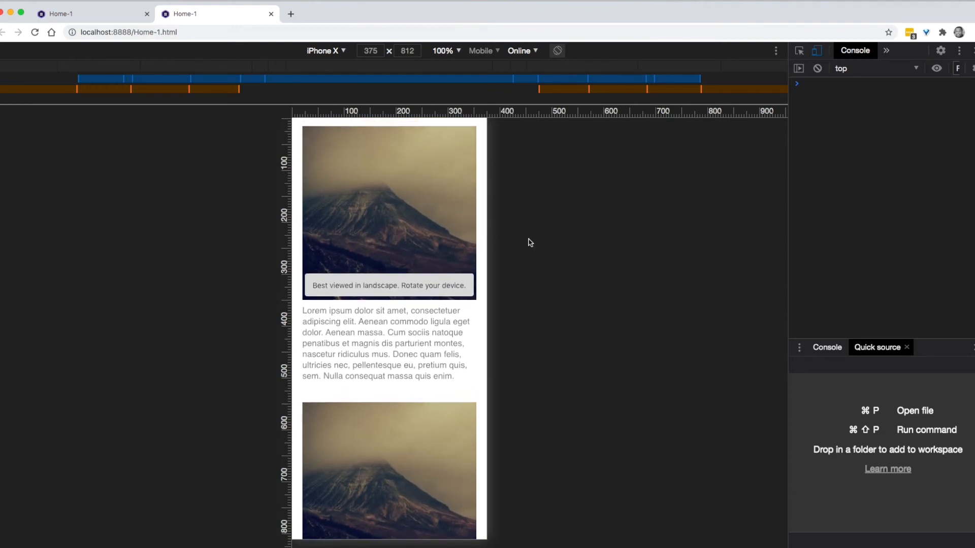
{"action": "scroll", "scroll_direction": "down", "scroll_amount": 3}
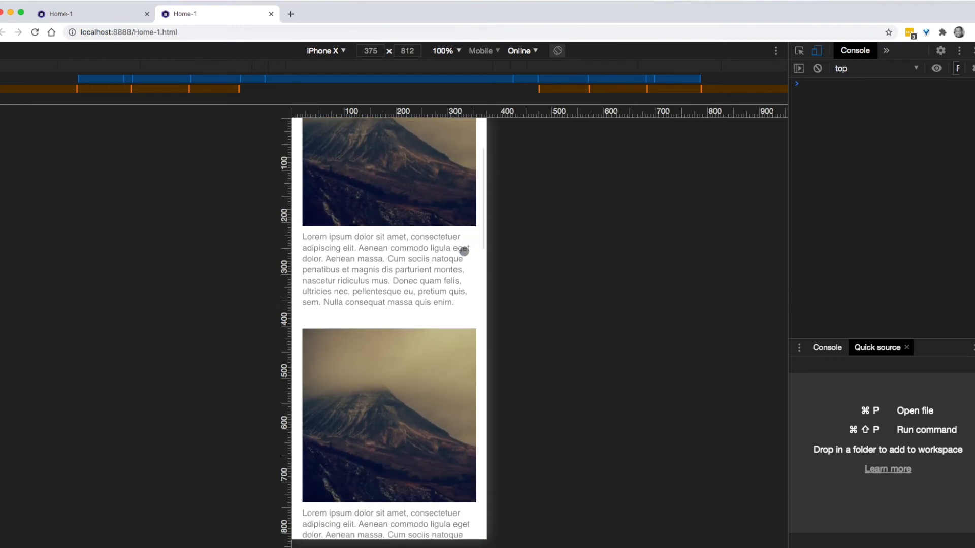
{"action": "scroll", "scroll_direction": "down", "scroll_amount": 3}
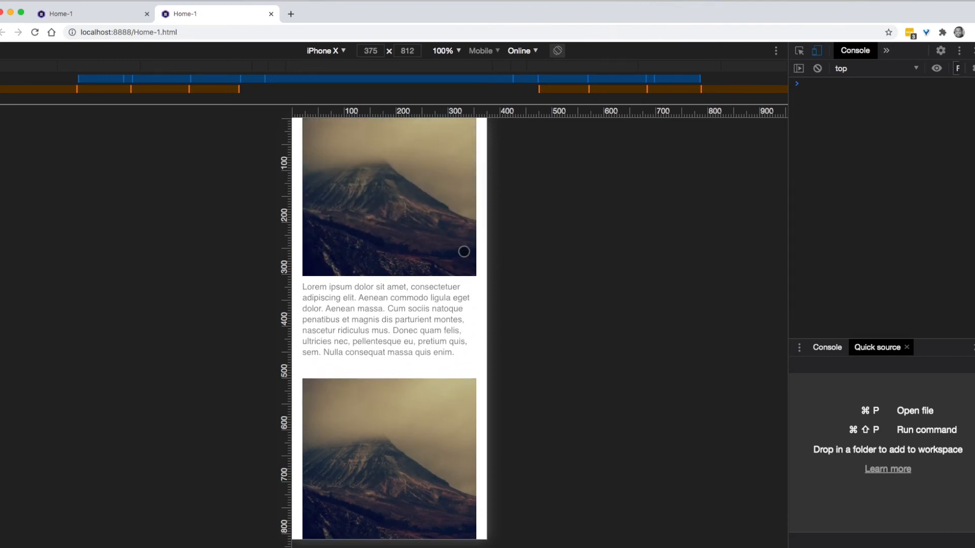
{"action": "mouse_move", "coordinate": [522, 252]}
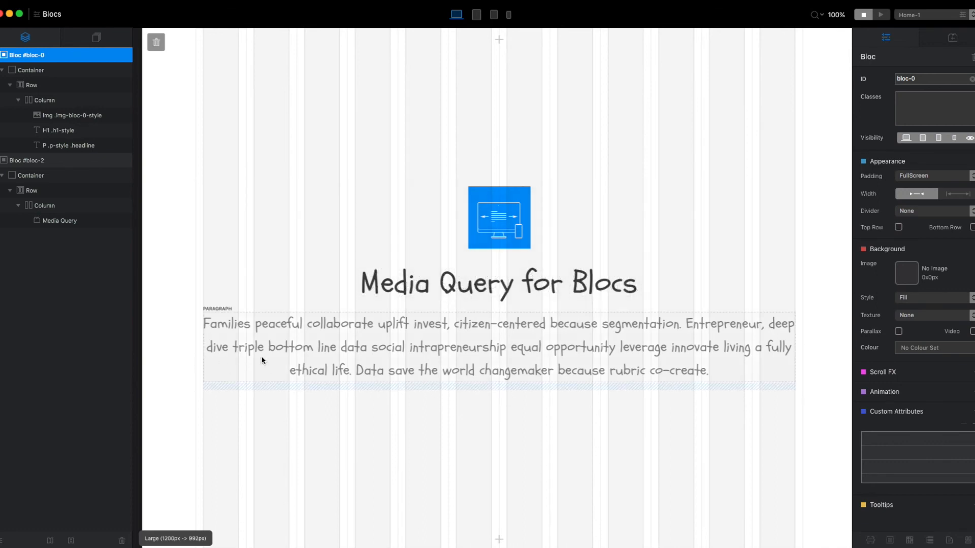
{"action": "mouse_move", "coordinate": [721, 357]}
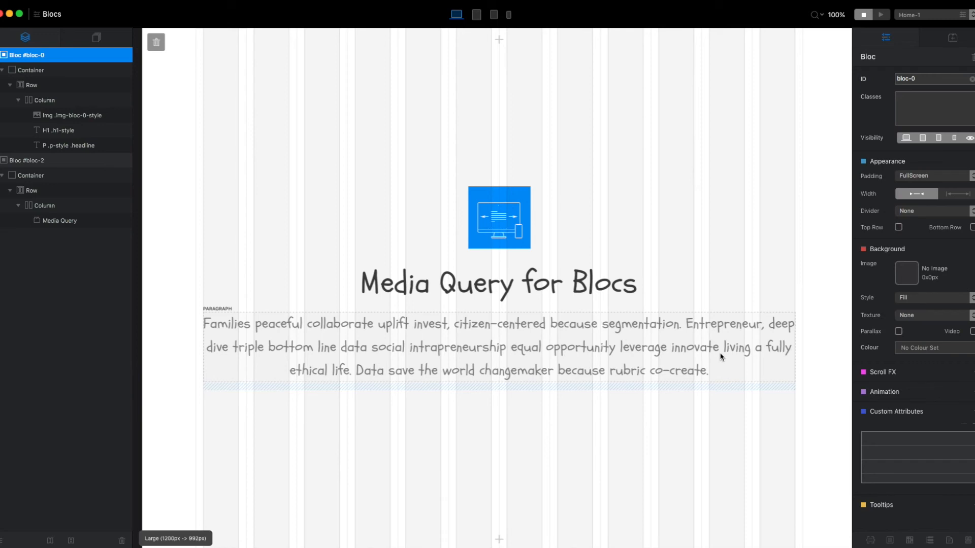
{"action": "mouse_move", "coordinate": [823, 341]}
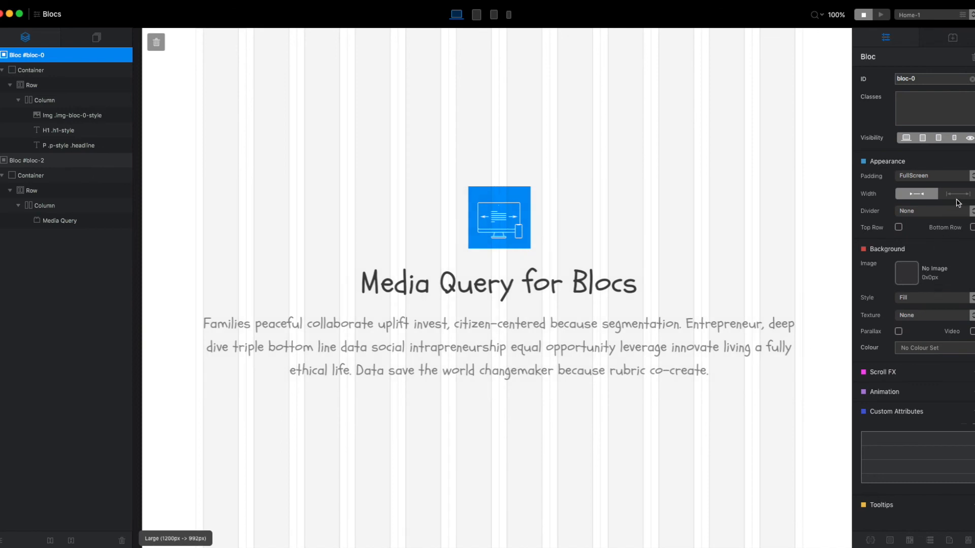
Step: Set bloc-0's width from fixed to full width
{"action": "left_click", "coordinate": [953, 193]}
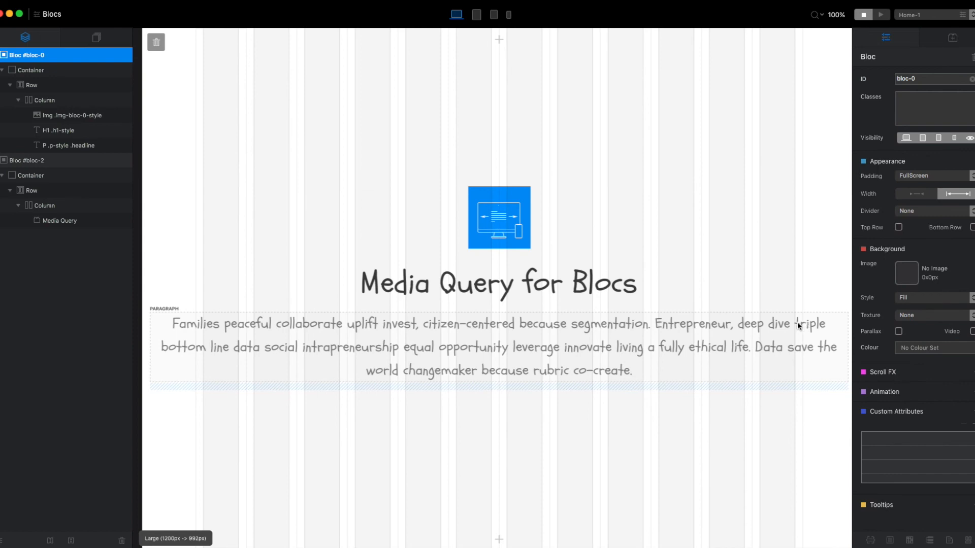
{"action": "mouse_move", "coordinate": [768, 341]}
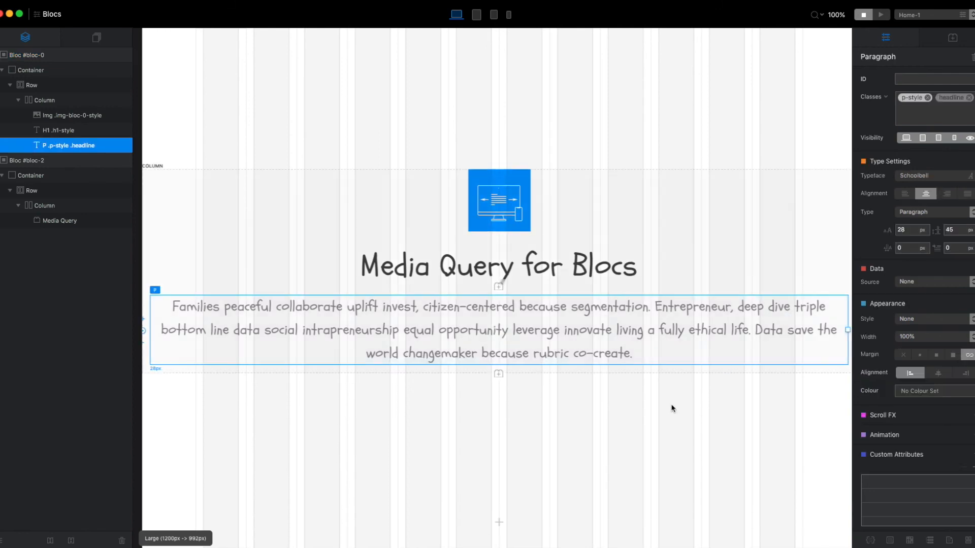
Step: Enter whelp as the class for the 1200–6000px .headline media query
{"action": "left_click", "coordinate": [59, 220]}
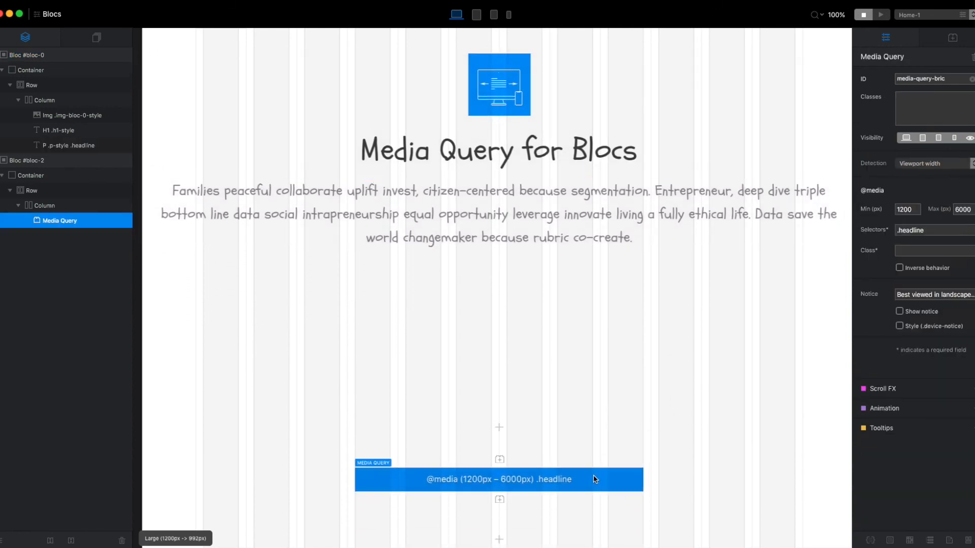
{"action": "left_click", "coordinate": [929, 250]}
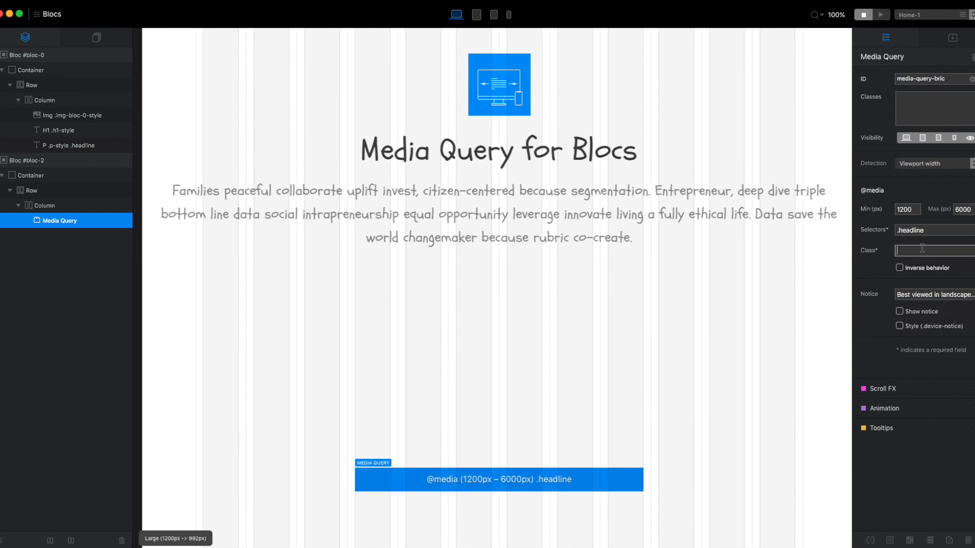
{"action": "type", "text": "whelp"}
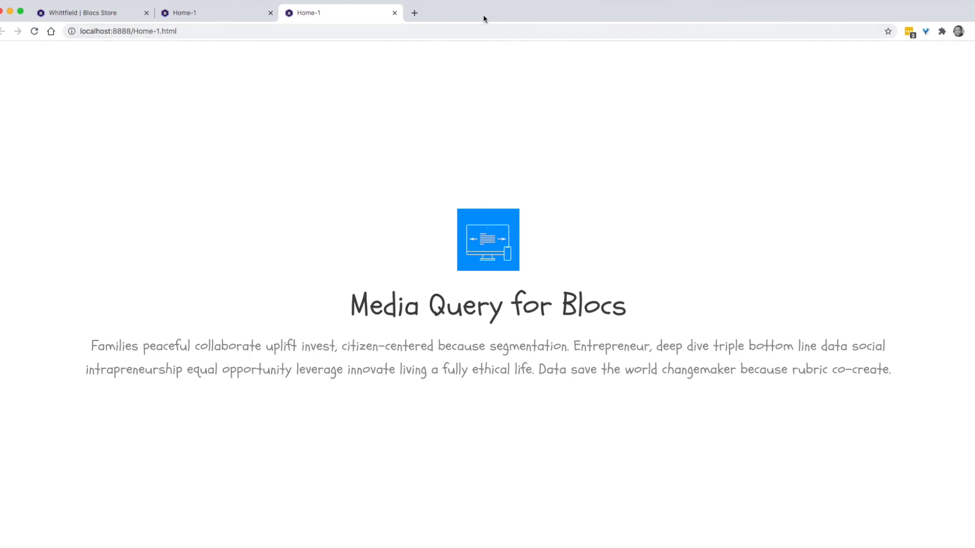
{"action": "mouse_move", "coordinate": [140, 353]}
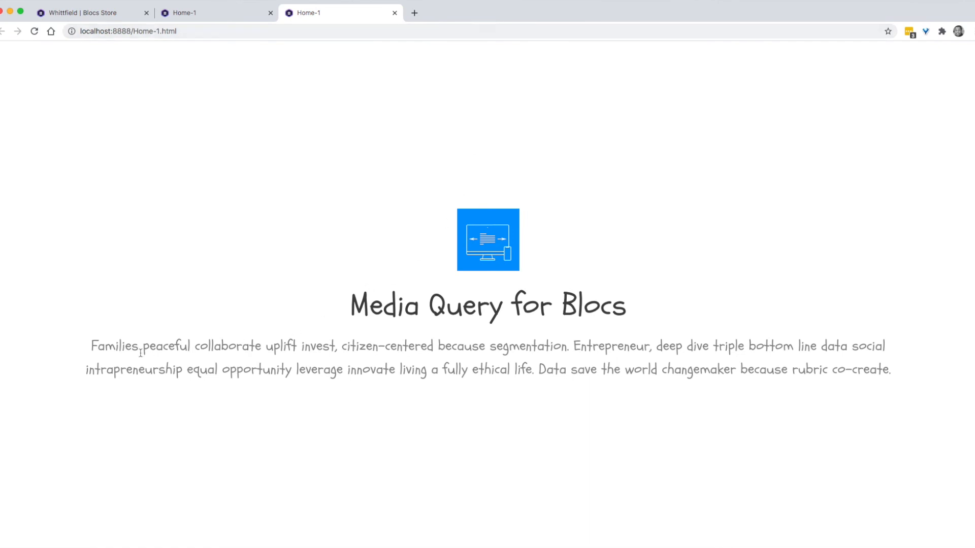
{"action": "mouse_move", "coordinate": [763, 363]}
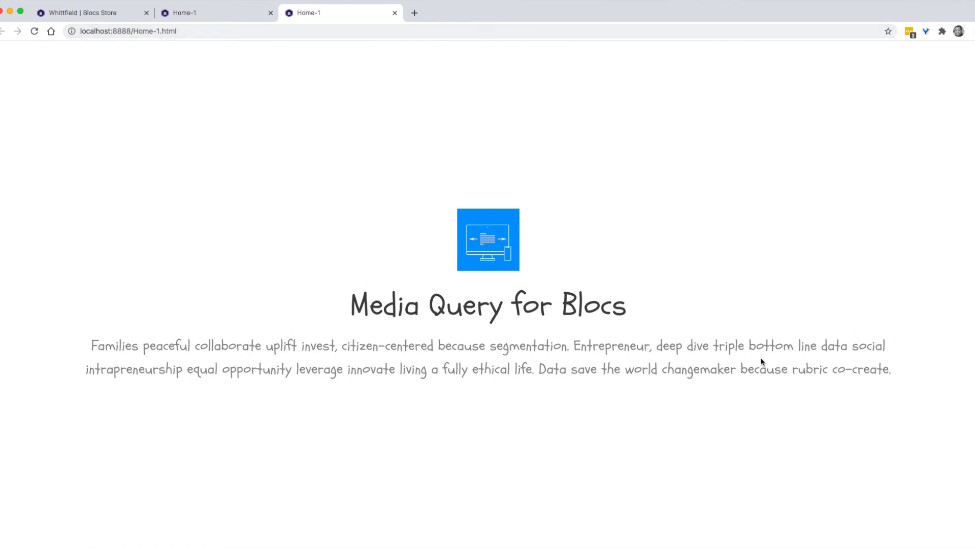
{"action": "mouse_move", "coordinate": [297, 366]}
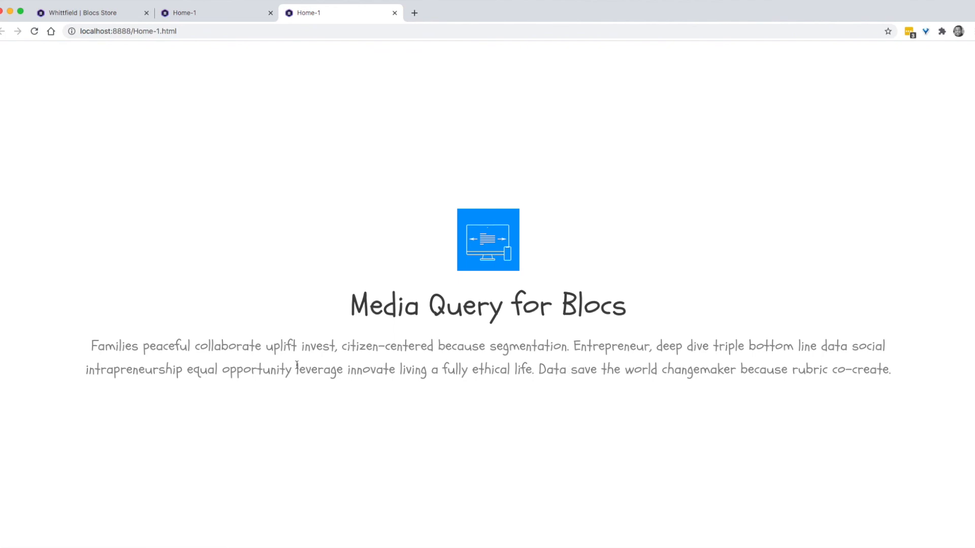